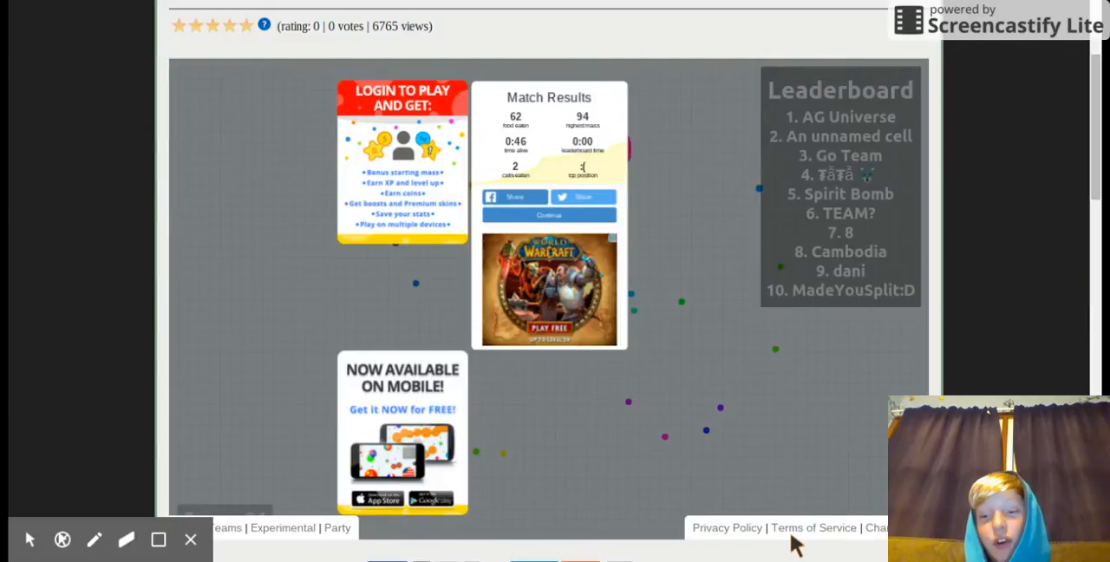
mouse_move(548, 215)
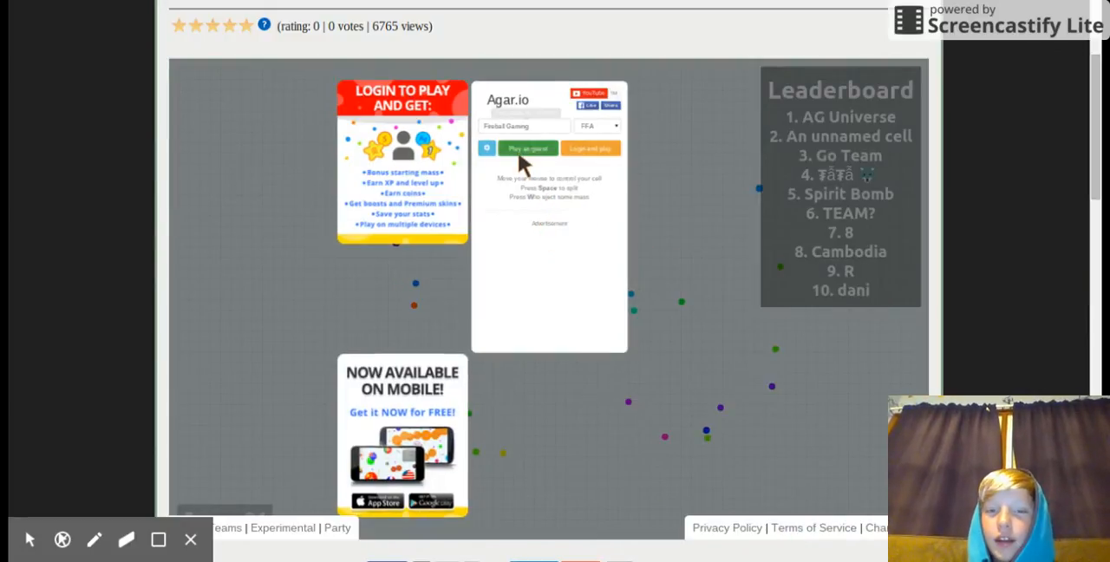
- Start a guest round and survive 1:02, peaking at mass 65 before being eaten
left_click(527, 147)
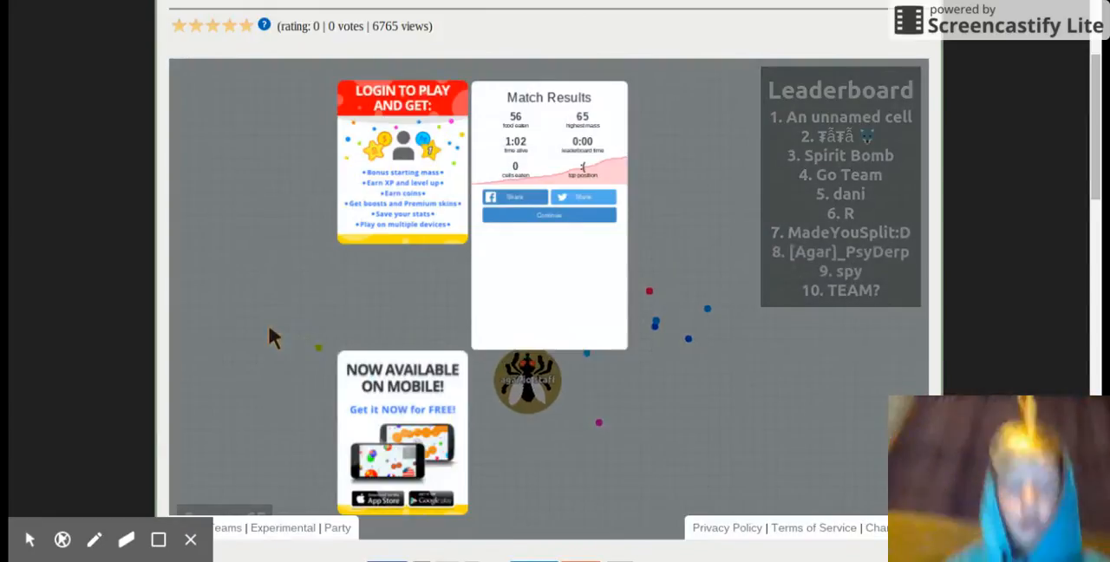
- Dismiss the results and play a 23-second guest round peaking at mass 44
left_click(548, 215)
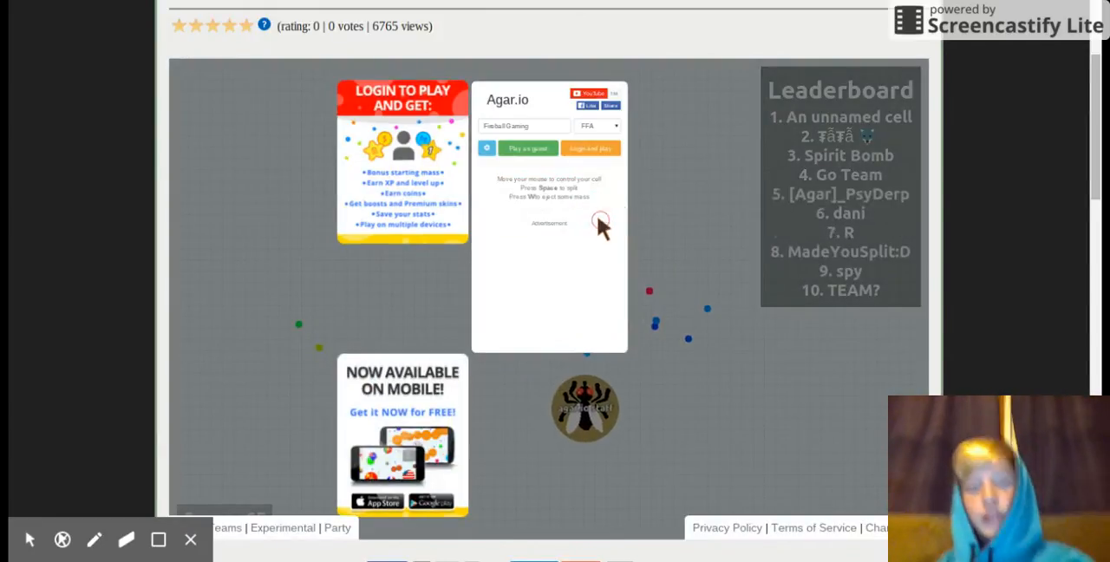
left_click(527, 147)
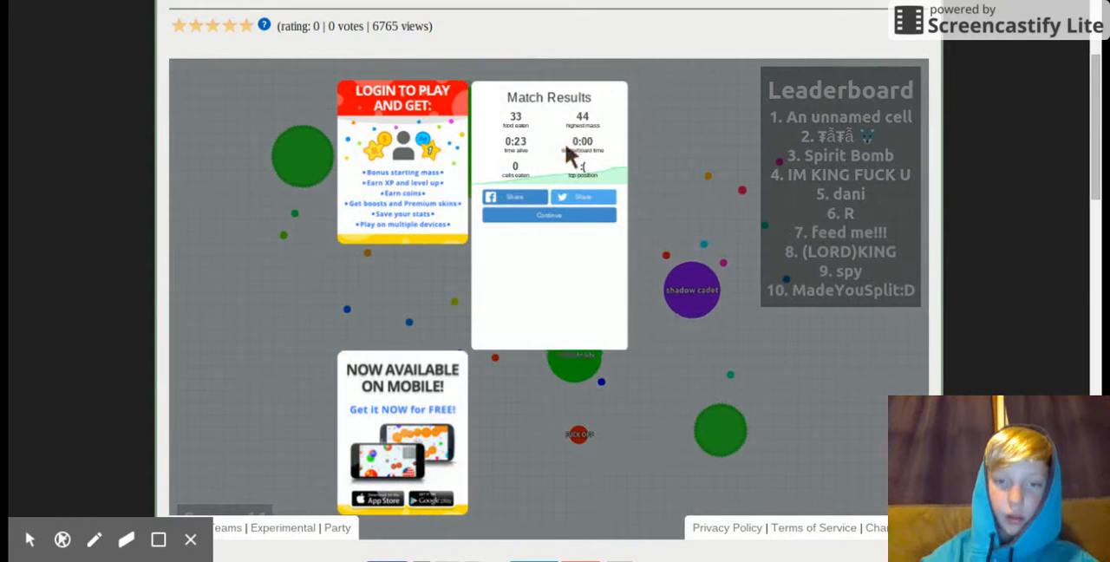
- Dismiss the results and play a 1:59 guest round peaking at mass 219
left_click(548, 215)
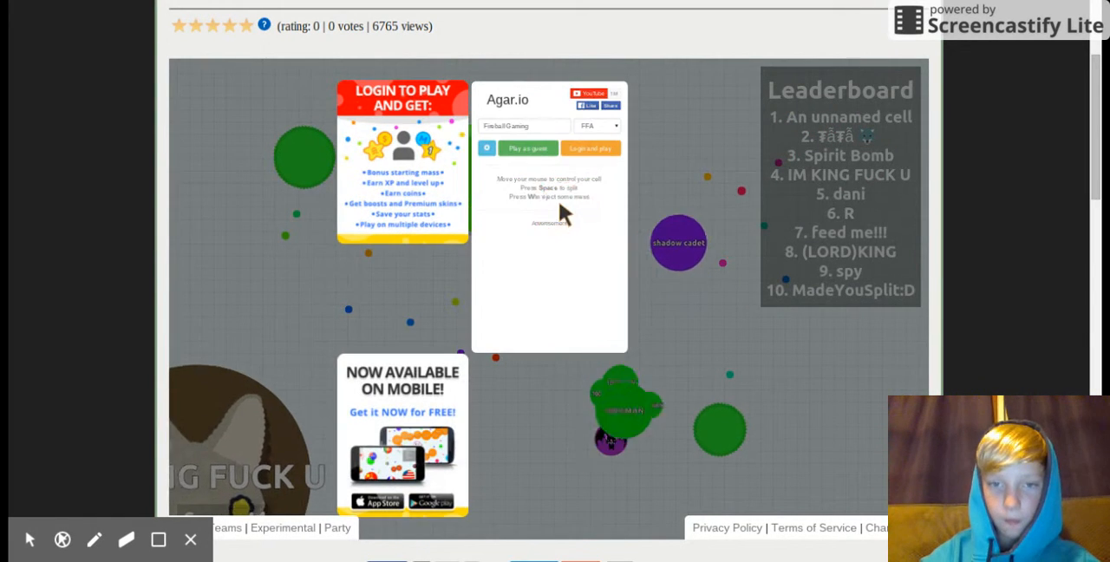
left_click(527, 147)
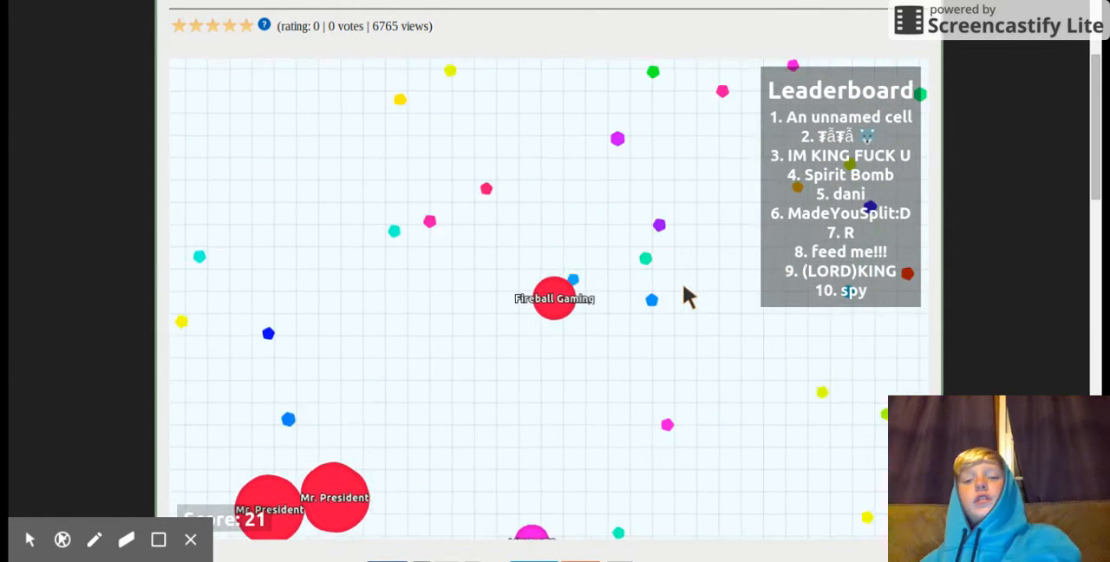
mouse_move(507, 371)
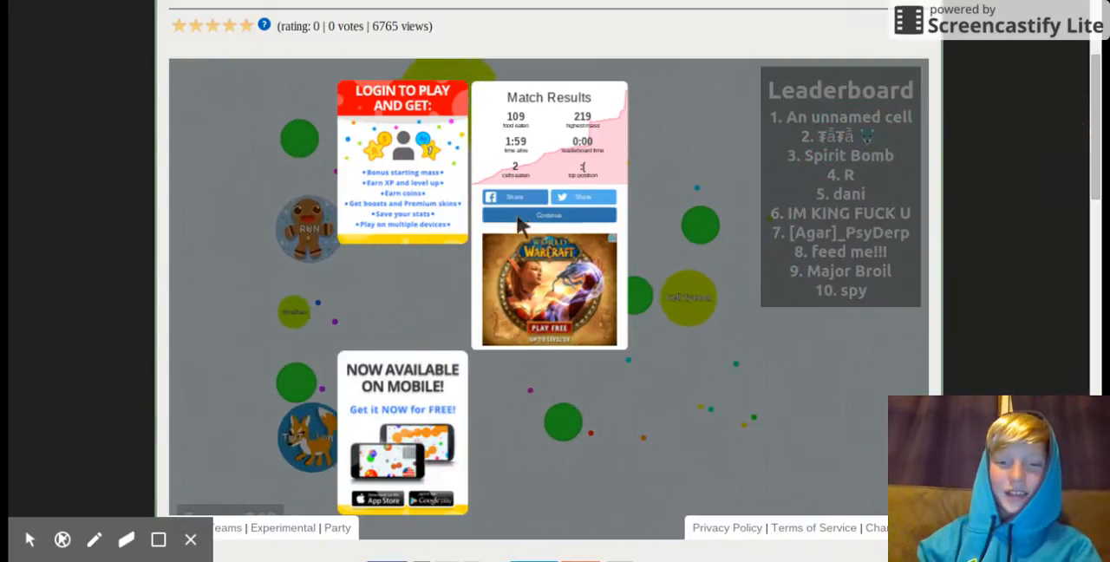
- Restart as a guest after dying and play through another quick death
left_click(548, 215)
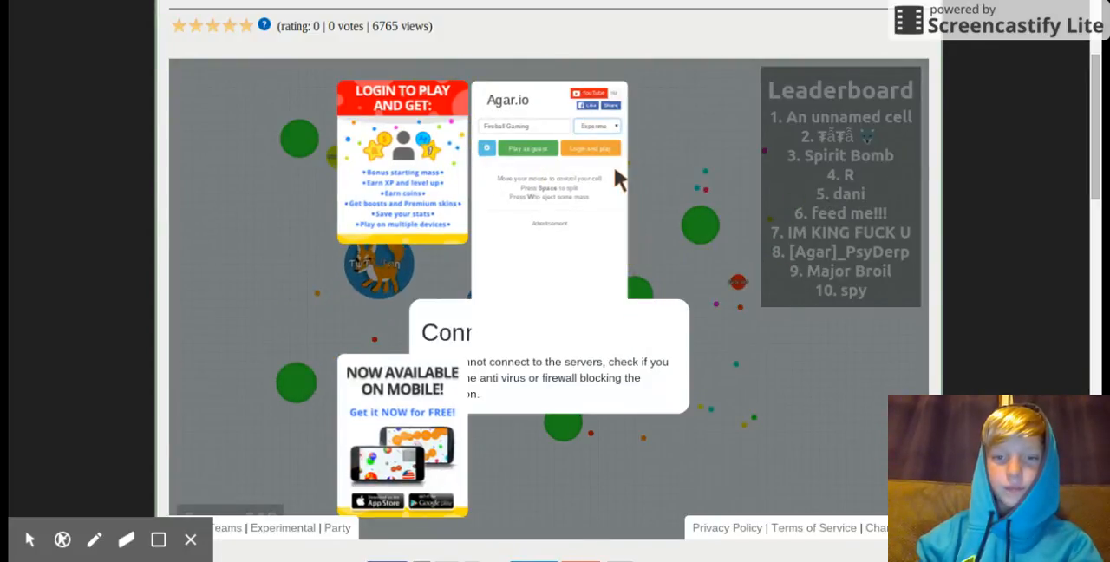
left_click(527, 148)
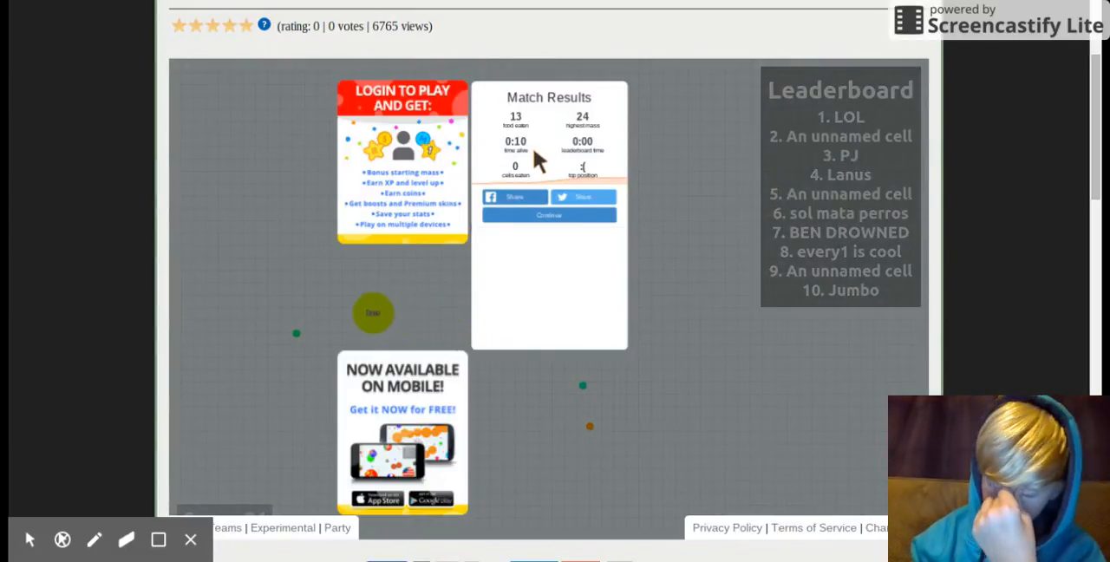
left_click(548, 215)
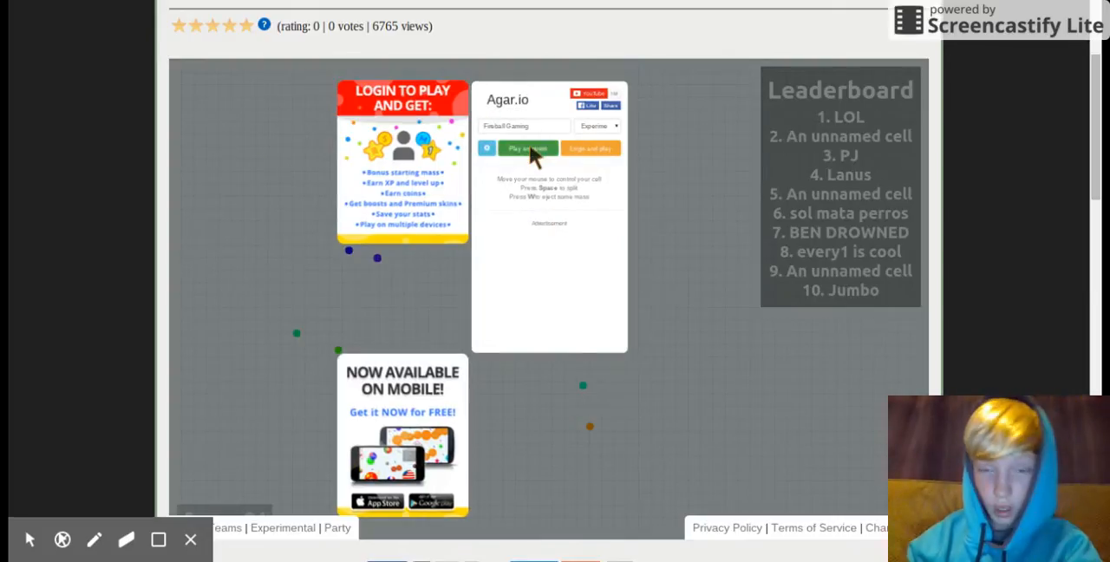
left_click(524, 147)
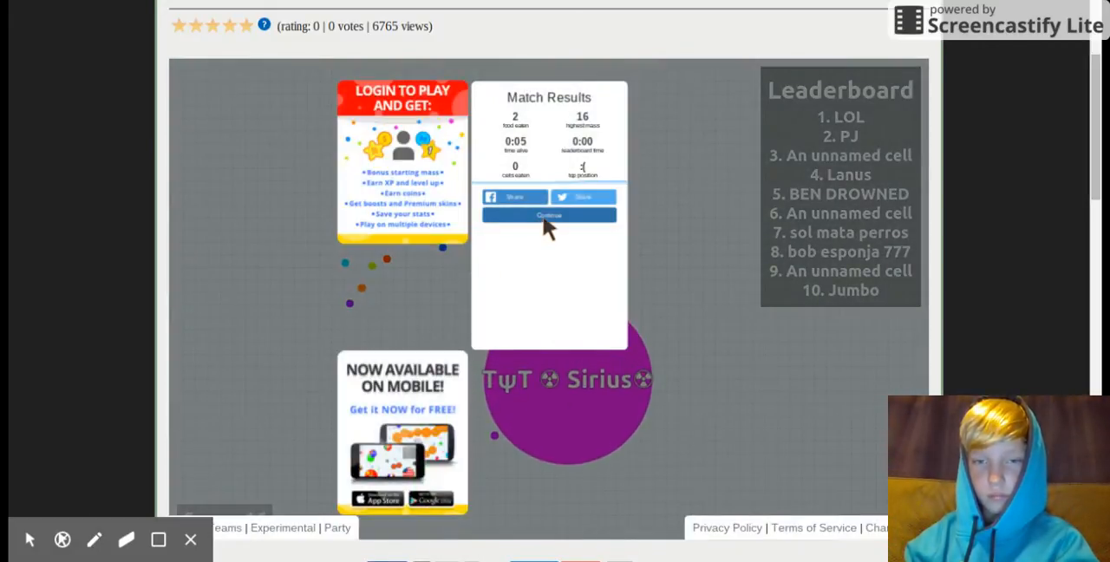
- Restart again and play one more very short round ending in match results
left_click(548, 215)
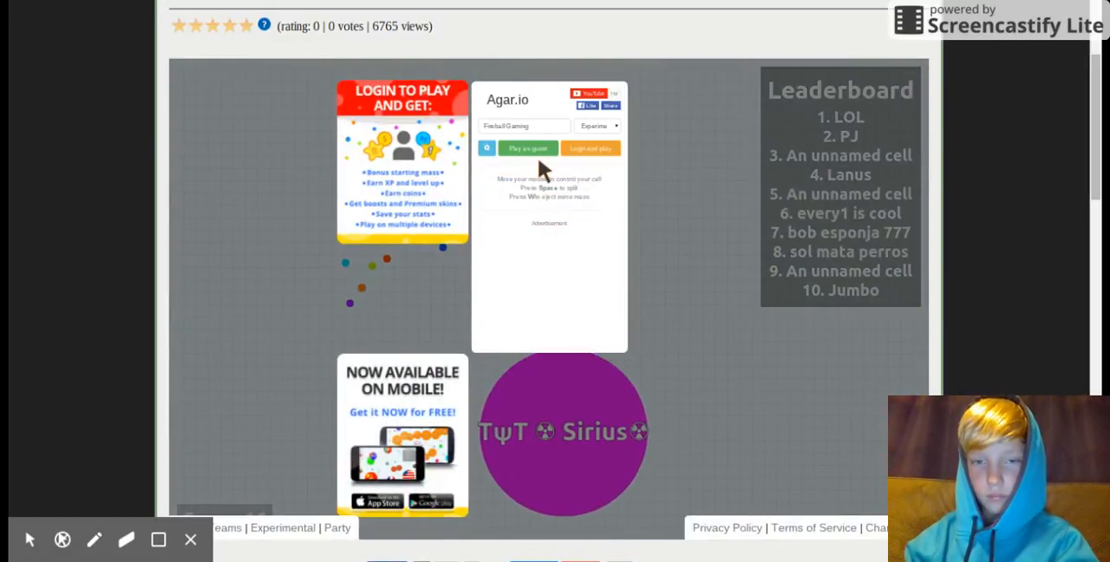
left_click(528, 147)
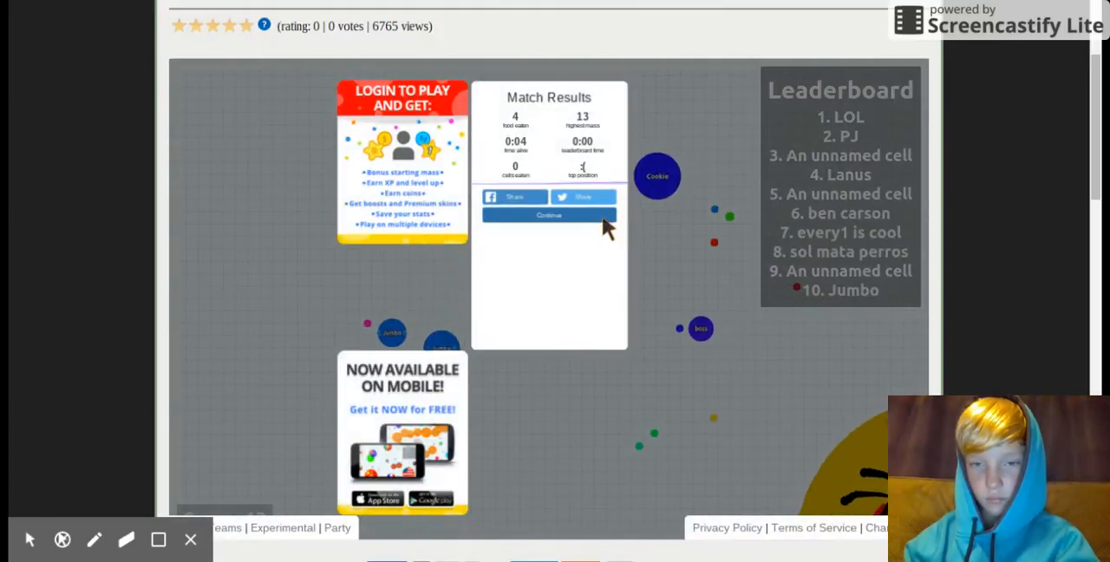
left_click(548, 215)
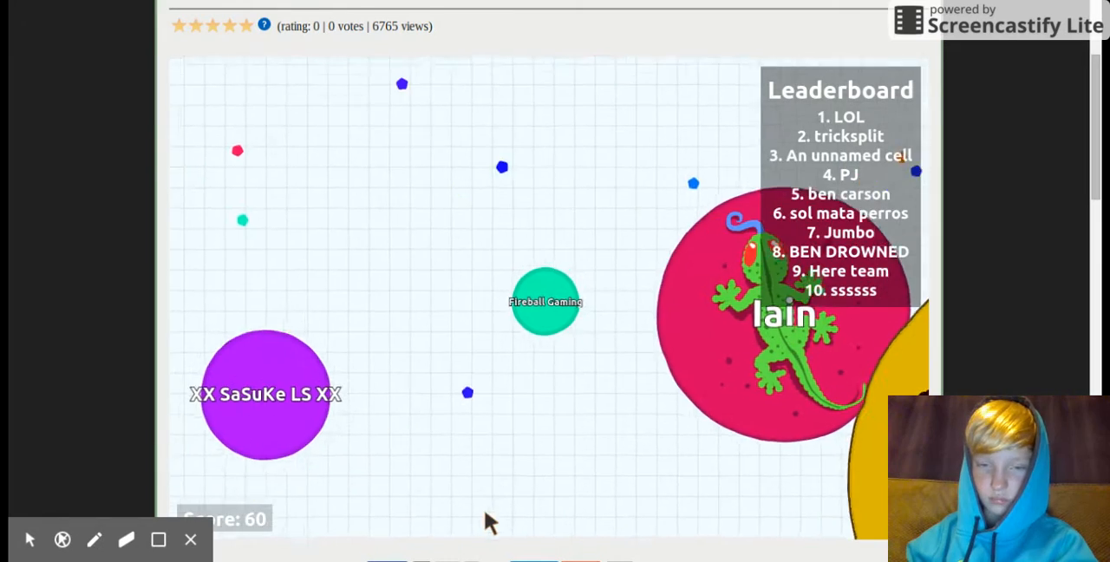
mouse_move(811, 507)
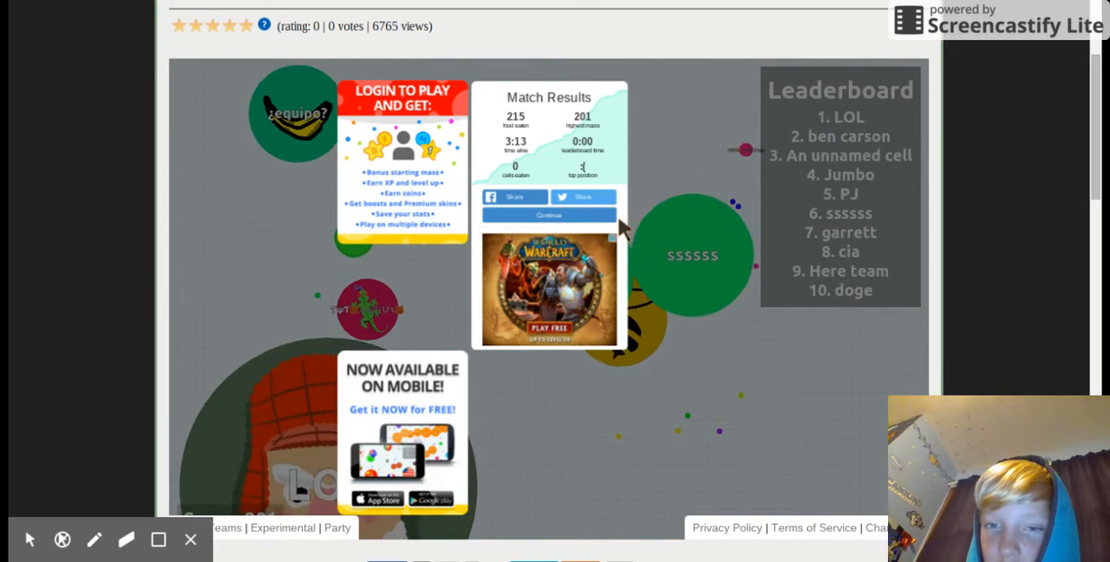
- Leave the long round's match results to get a new round underway
left_click(548, 215)
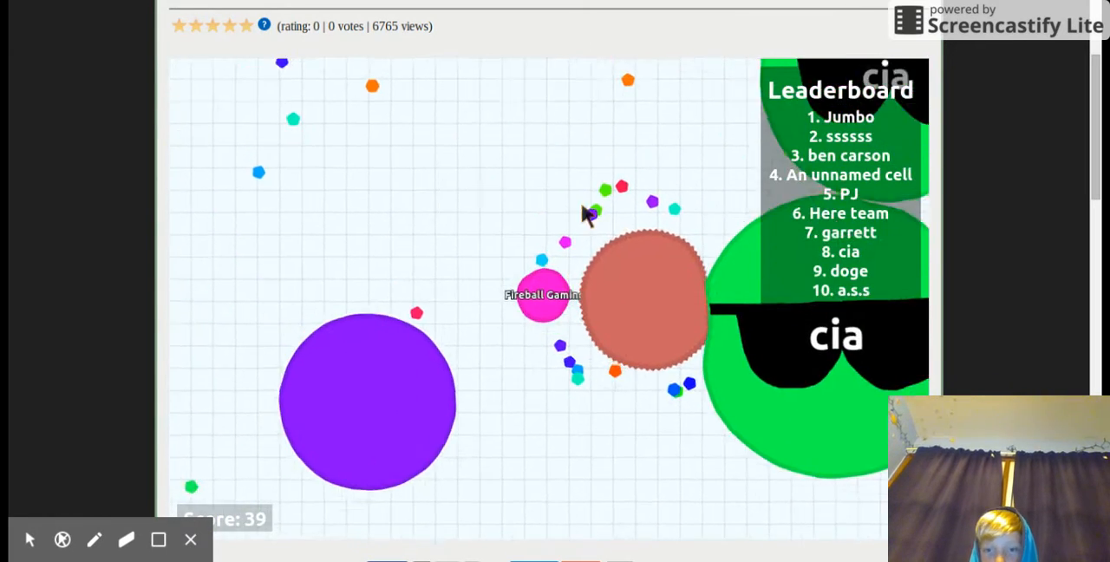
mouse_move(496, 218)
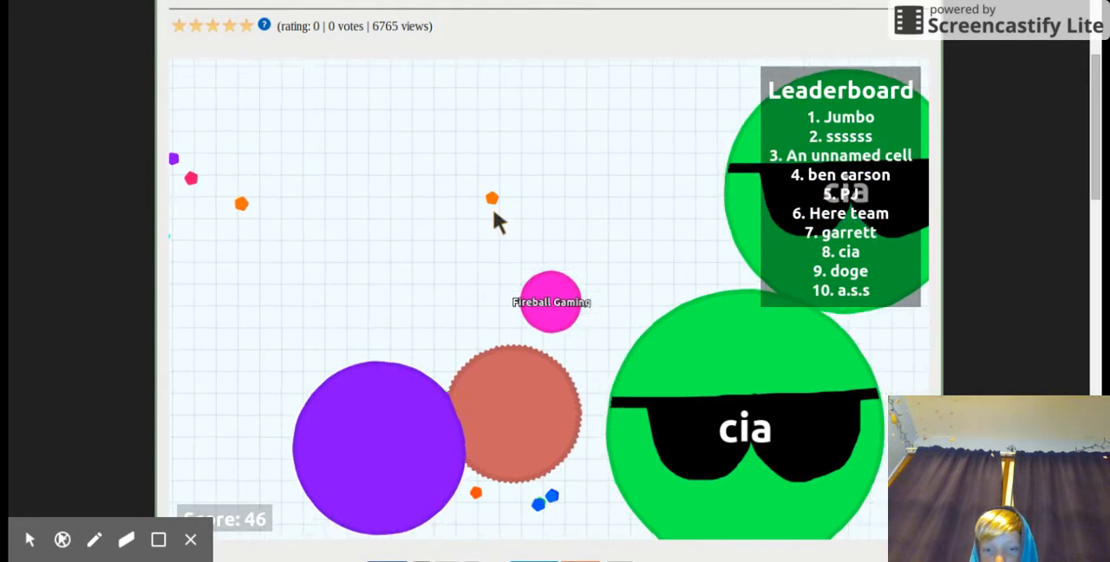